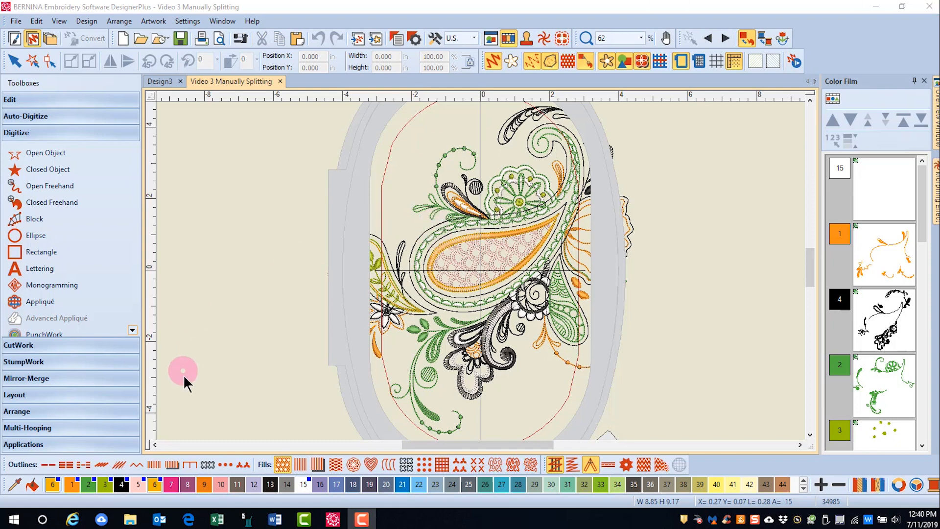
mouse_move(63, 384)
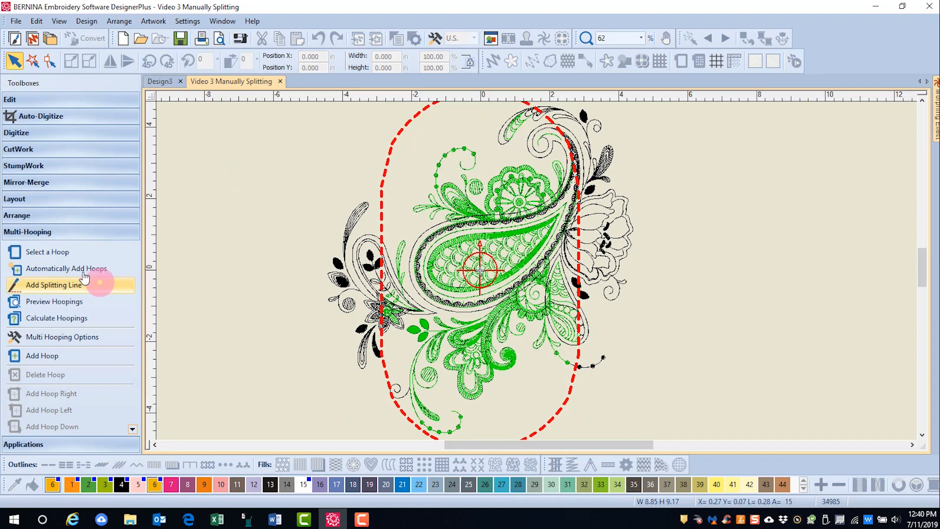
- Automatically add hoops to cover the oversized paisley design
left_click(67, 268)
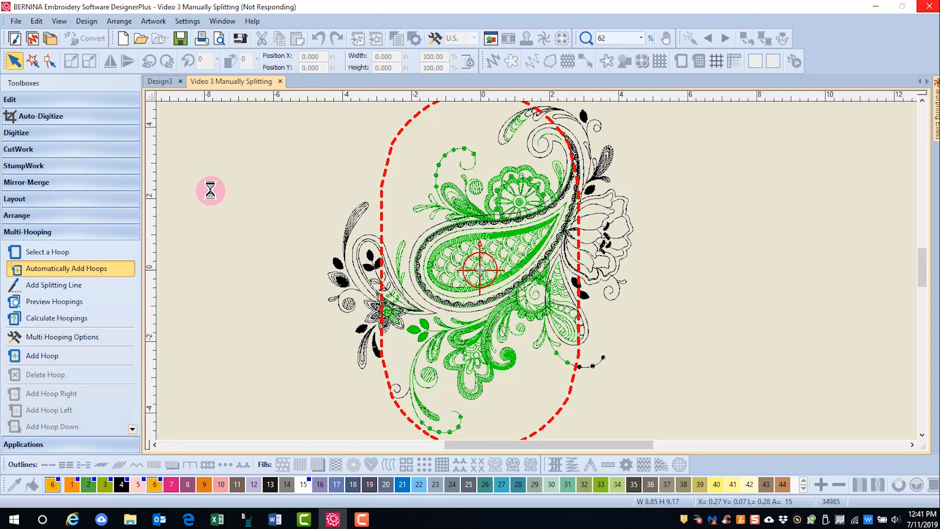
- Calculate hoopings for the automatic layout and dismiss the five-hoopings result
left_click(57, 317)
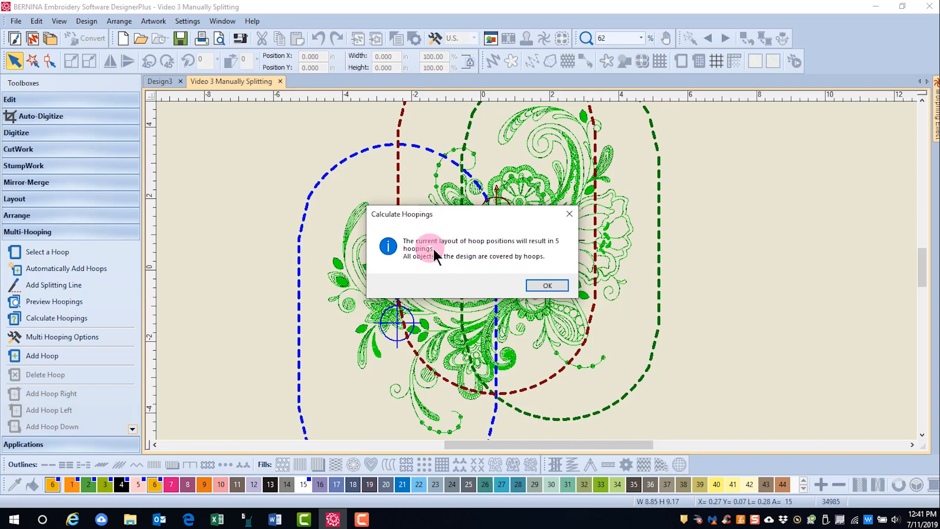
mouse_move(561, 255)
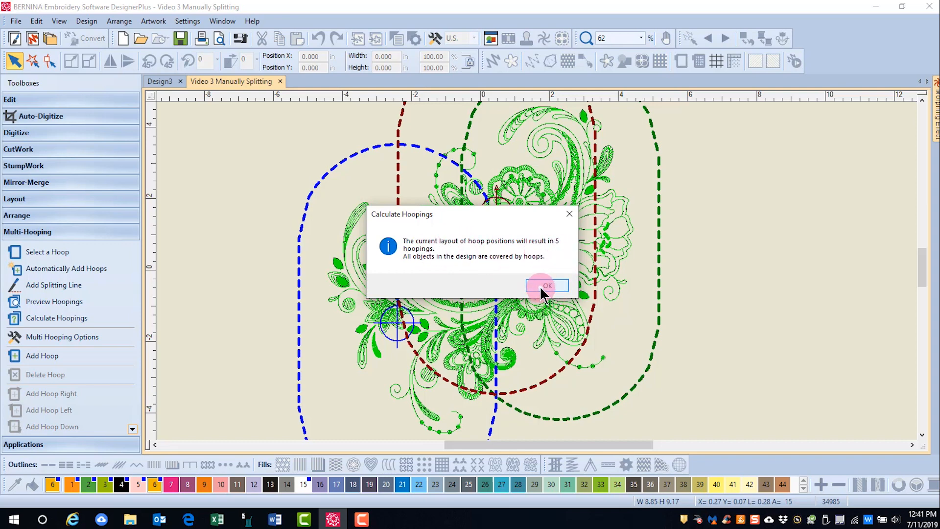
left_click(546, 285)
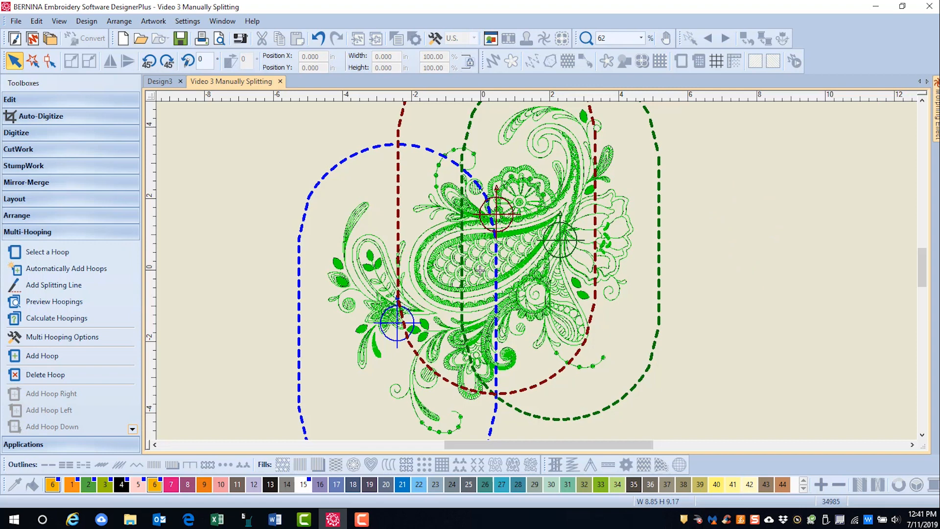
mouse_move(718, 217)
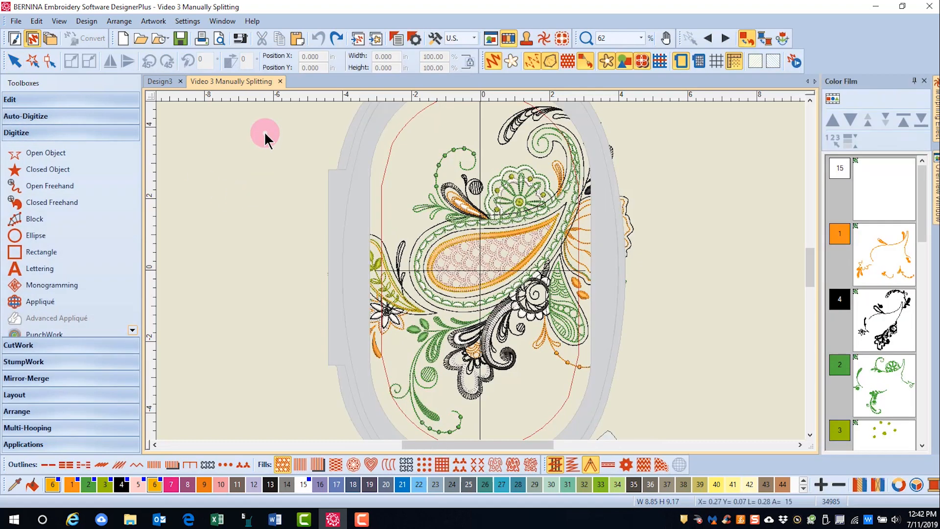
mouse_move(610, 157)
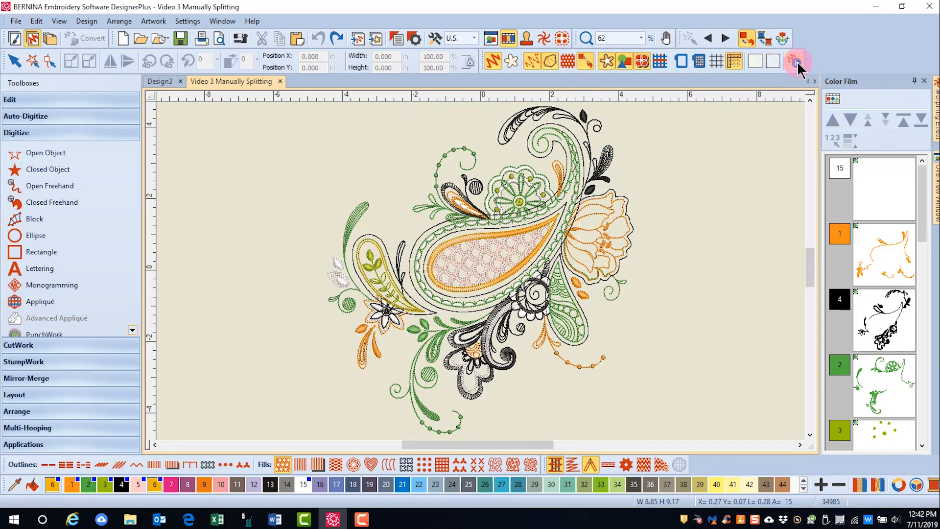
mouse_move(796, 63)
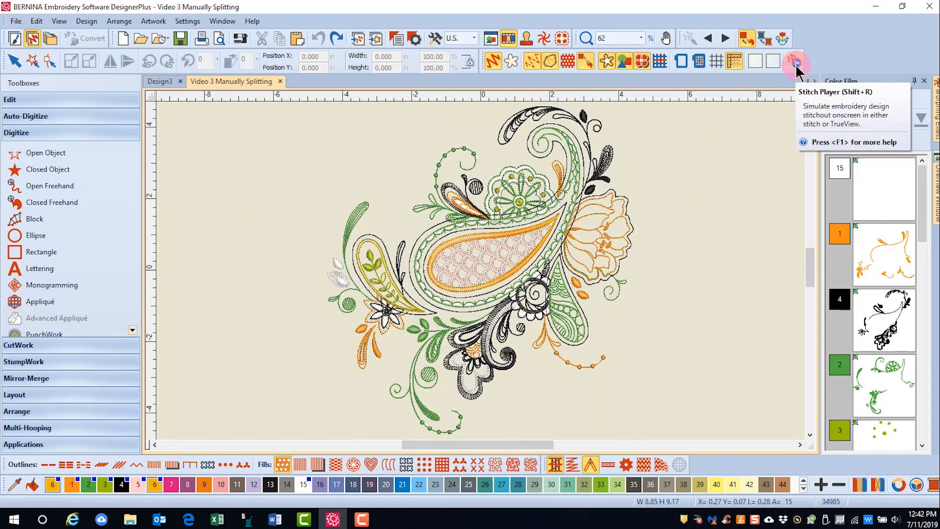
- Play a simulated stitch-out of the paisley design in Stitch Player, then close it
left_click(797, 60)
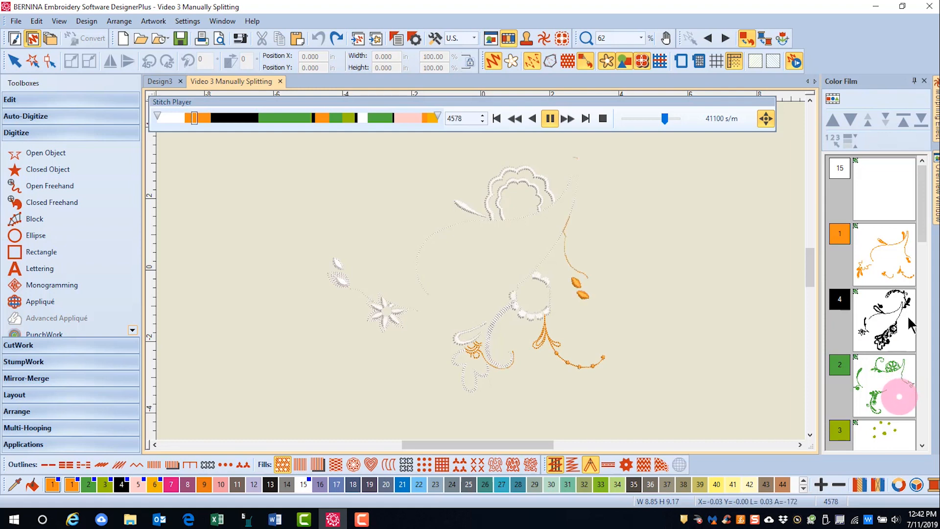
left_click(548, 118)
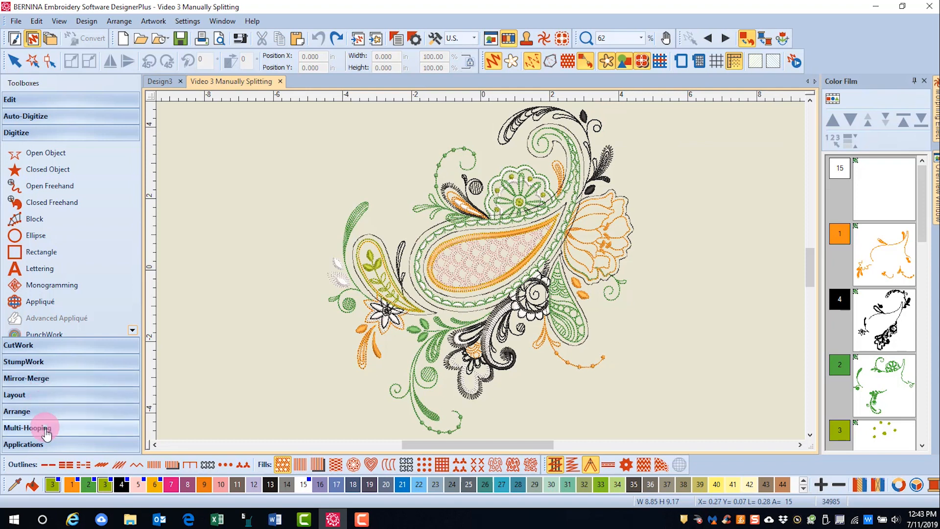
- Select the single hoop in multi-hooping and rotate it 45° toward horizontal
left_click(27, 427)
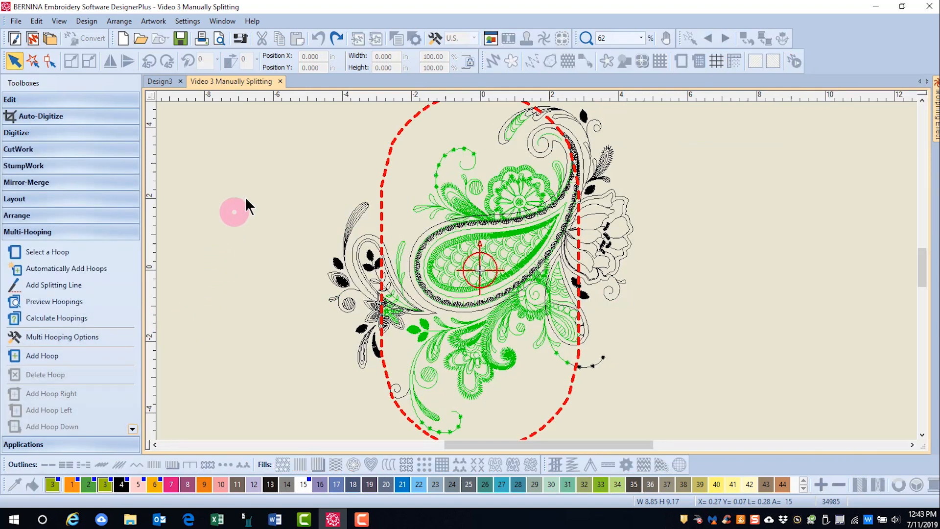
mouse_move(270, 186)
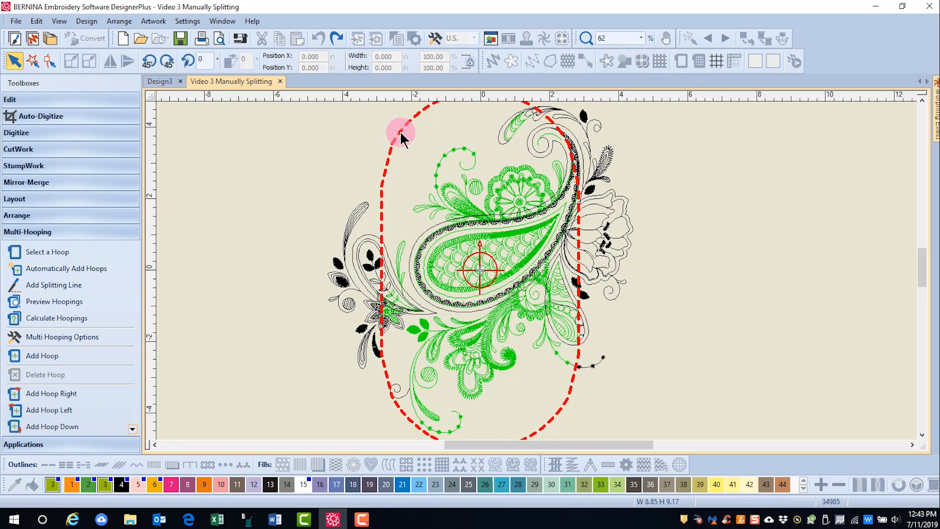
left_click(148, 60)
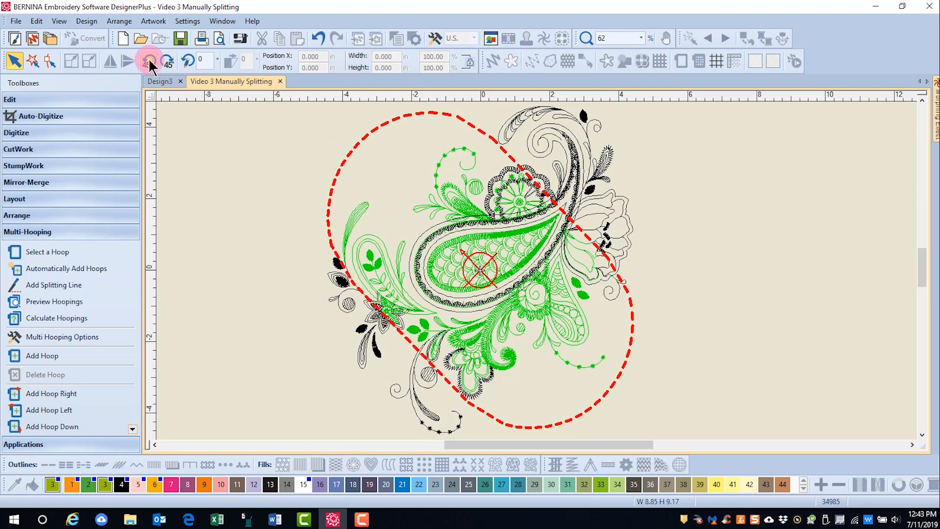
left_click(149, 60)
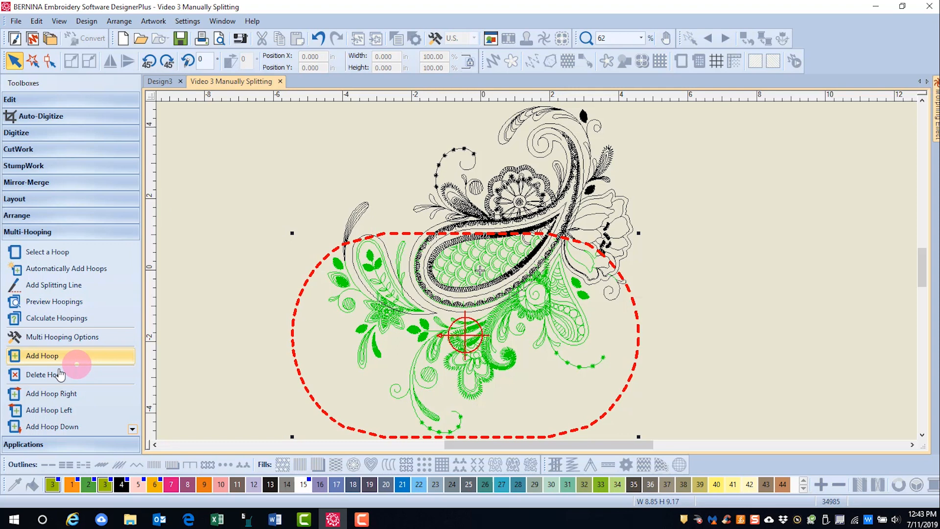
- Add a second upright hoop over the paisley's upper middle
left_click(66, 268)
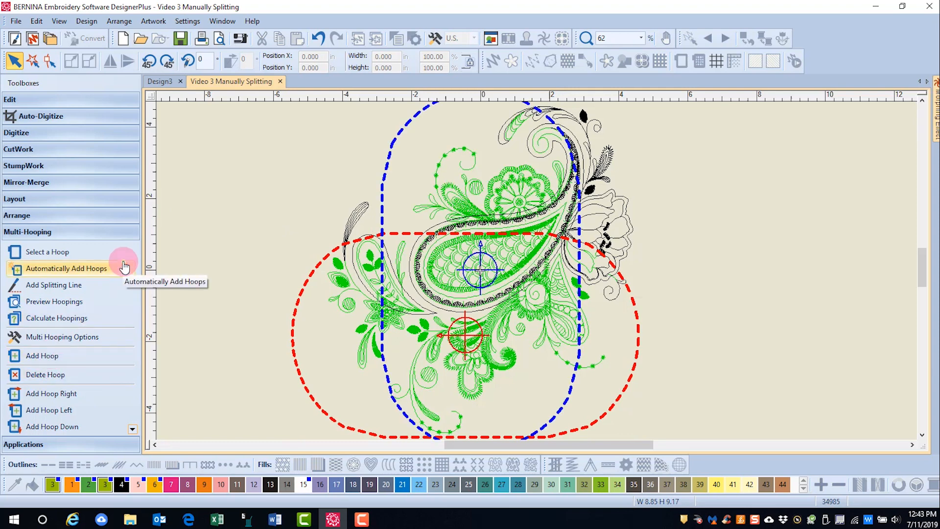
mouse_move(401, 220)
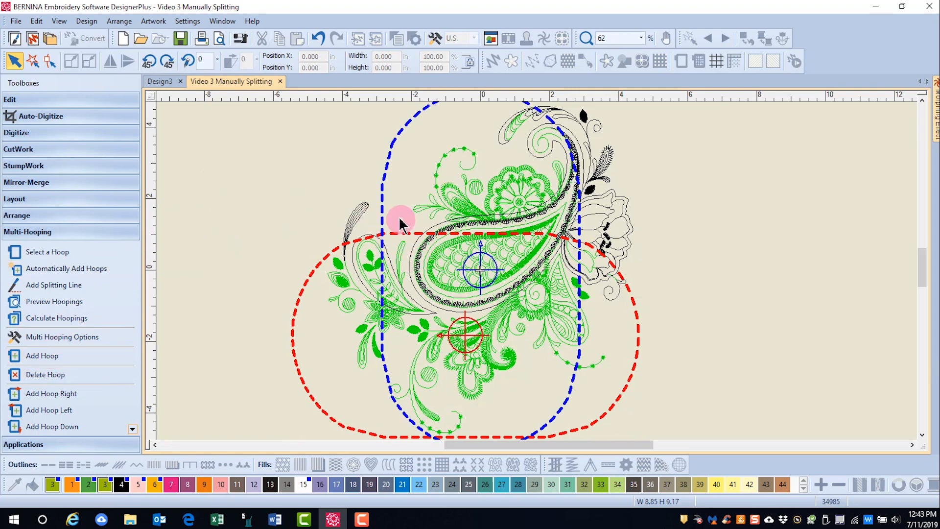
mouse_move(451, 124)
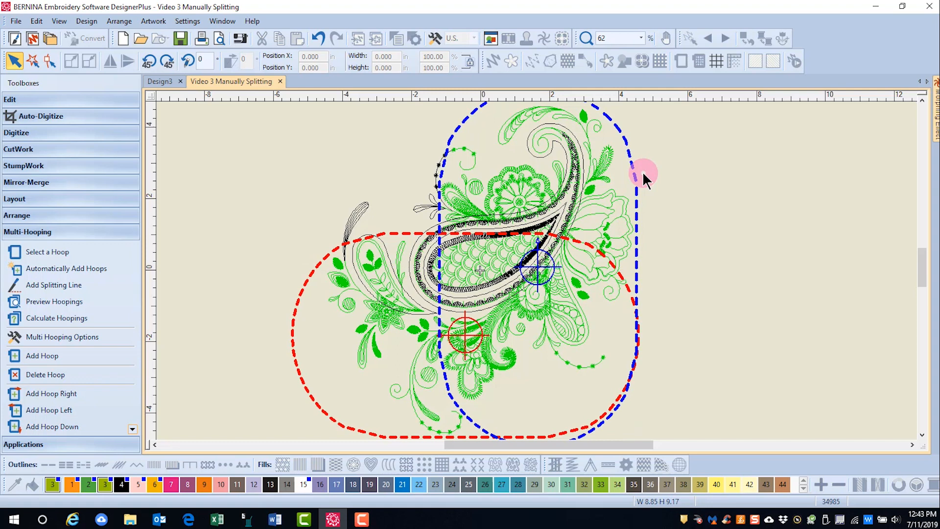
mouse_move(171, 268)
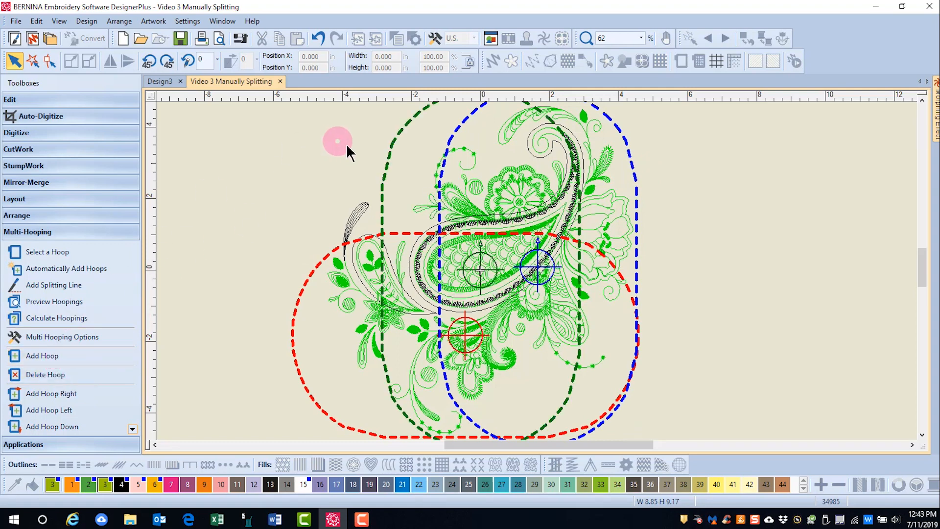
- Select the newly added third hoop to turn it sideways
left_click(148, 60)
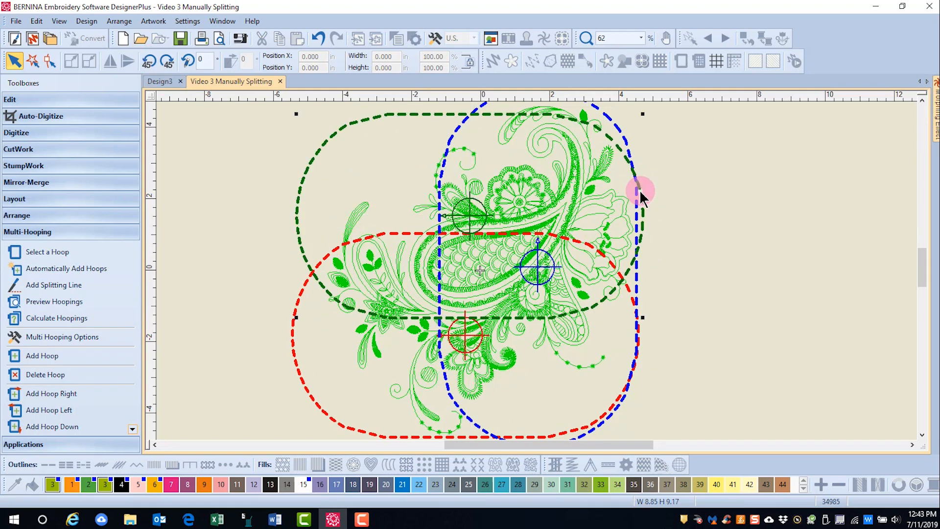
mouse_move(681, 351)
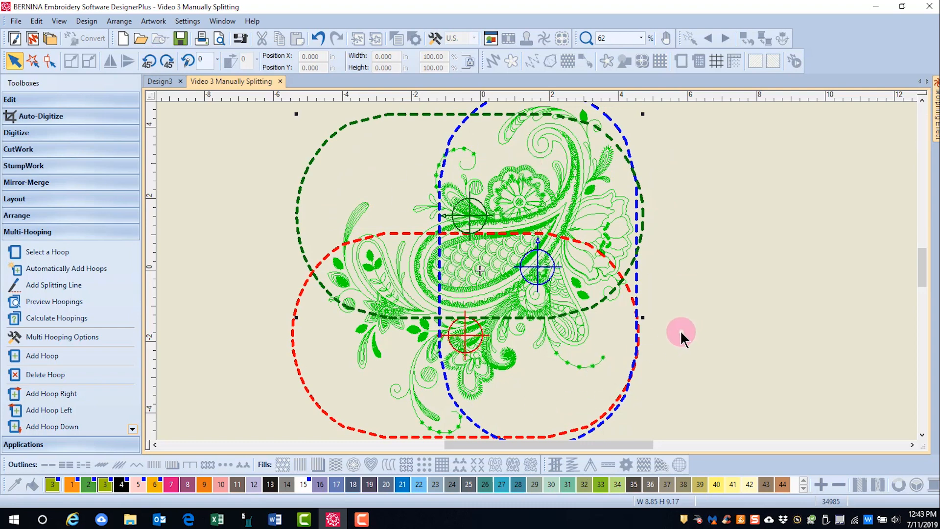
mouse_move(56, 317)
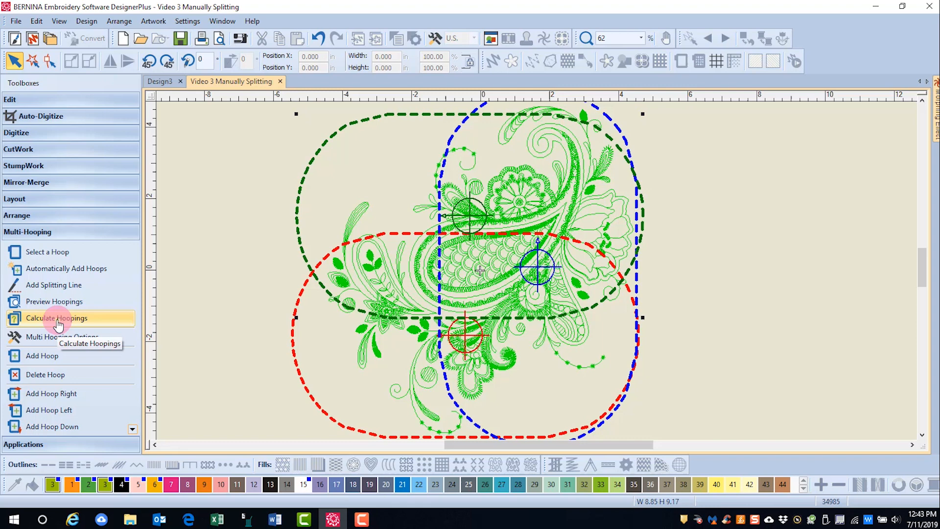
- Calculate hoopings for the three-hoop layout and dismiss the four-hoopings result
left_click(56, 317)
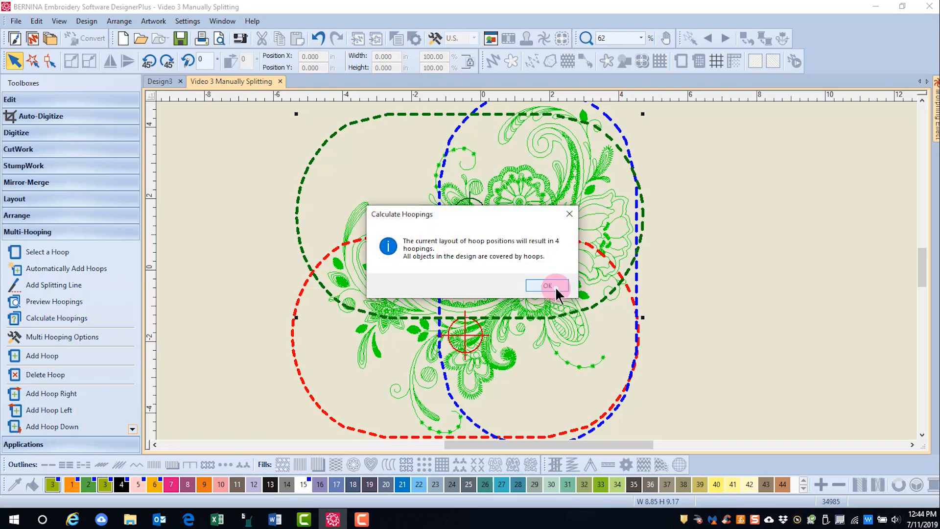
left_click(547, 286)
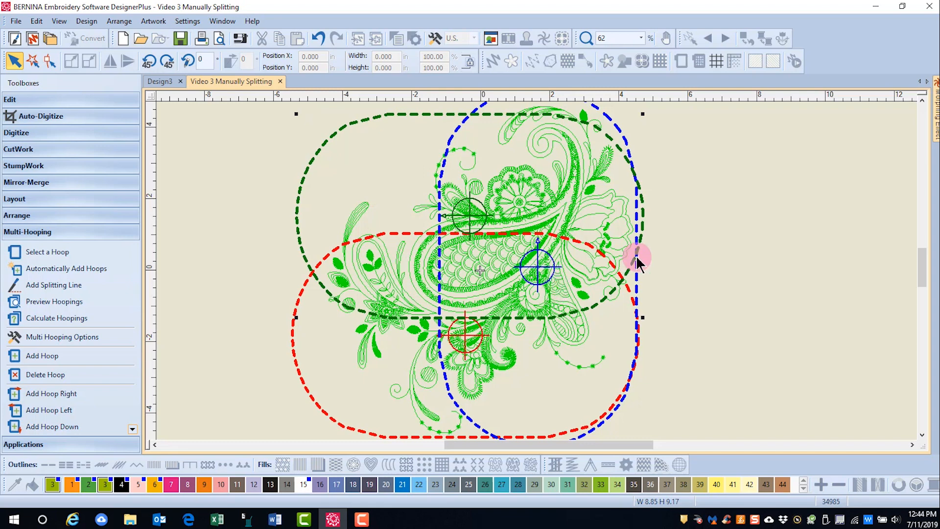
mouse_move(634, 278)
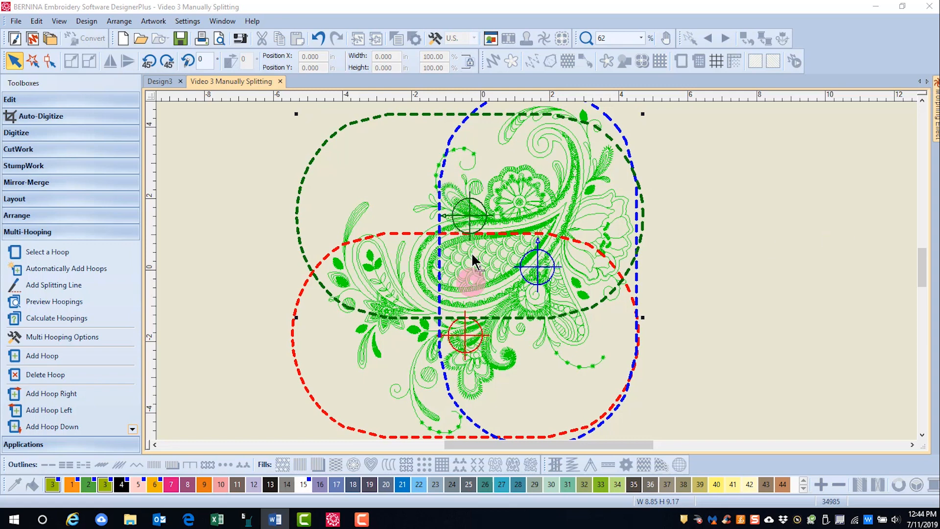
mouse_move(501, 141)
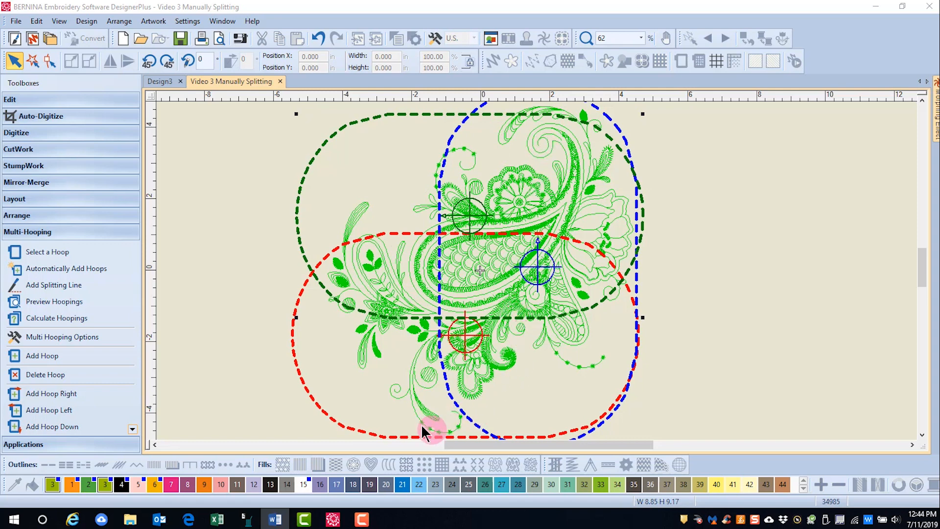
mouse_move(402, 254)
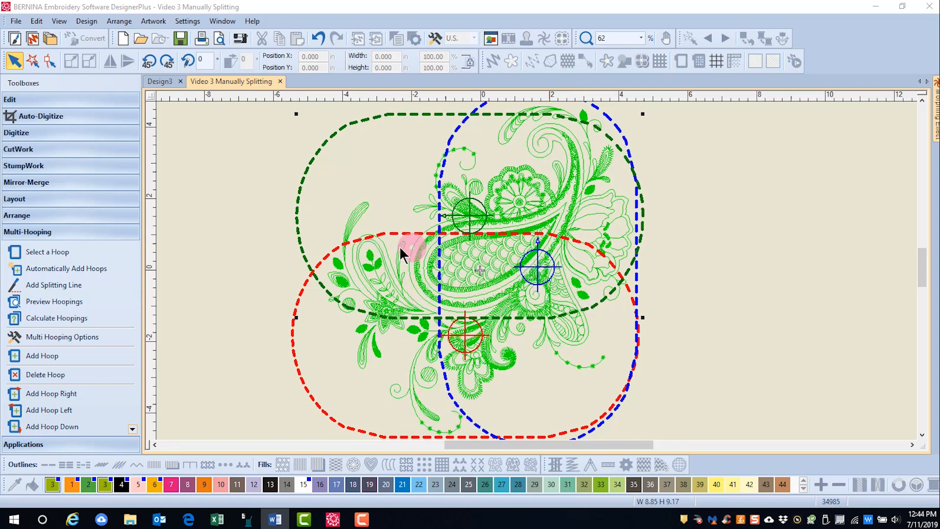